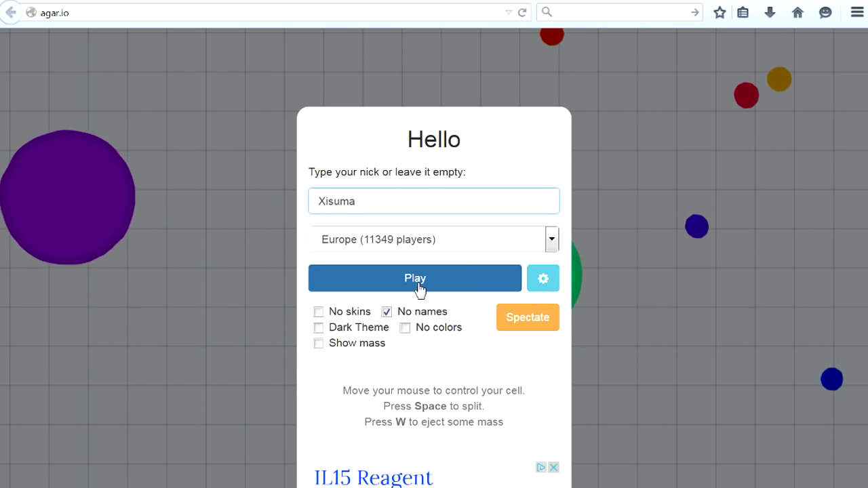
Step: Start a round as Xisuma and steer the cell to eat dots
left_click(415, 278)
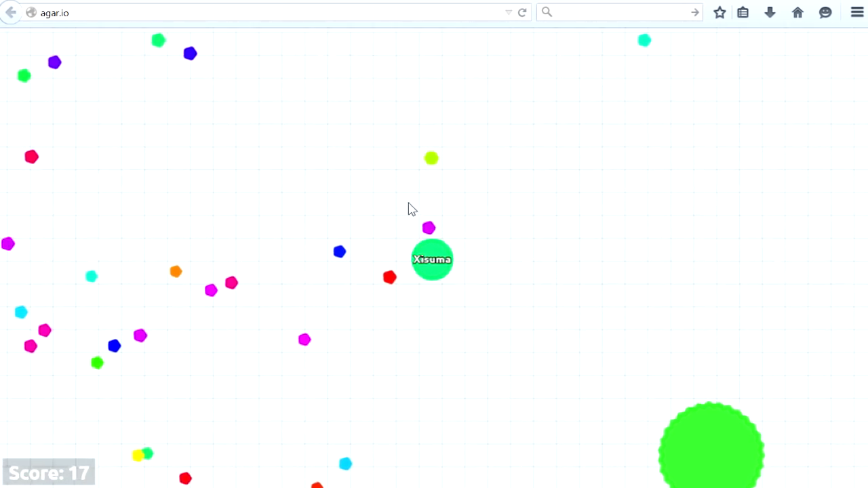
mouse_move(390, 328)
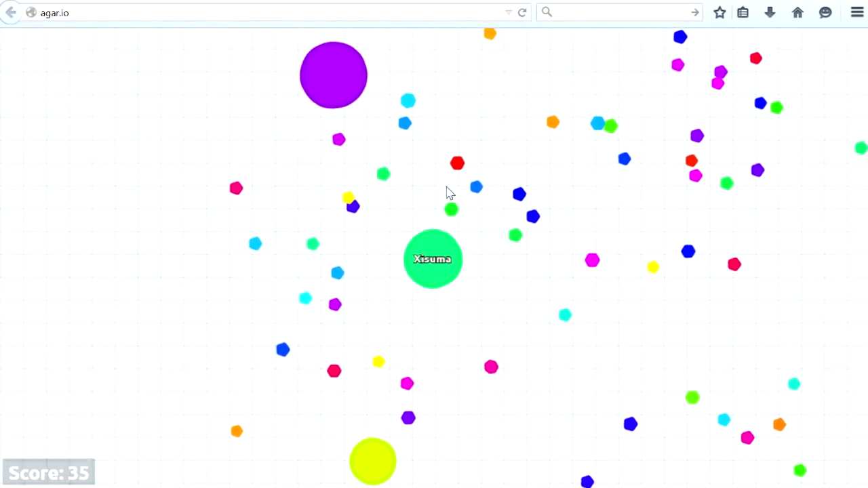
mouse_move(517, 285)
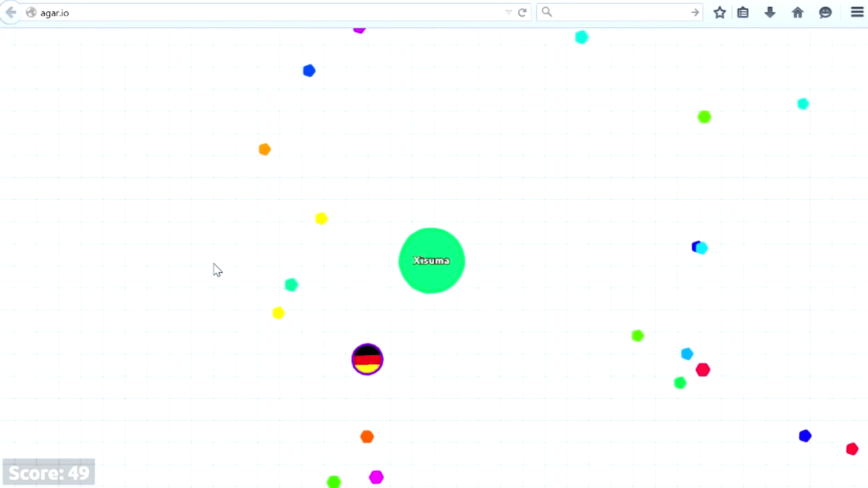
mouse_move(418, 396)
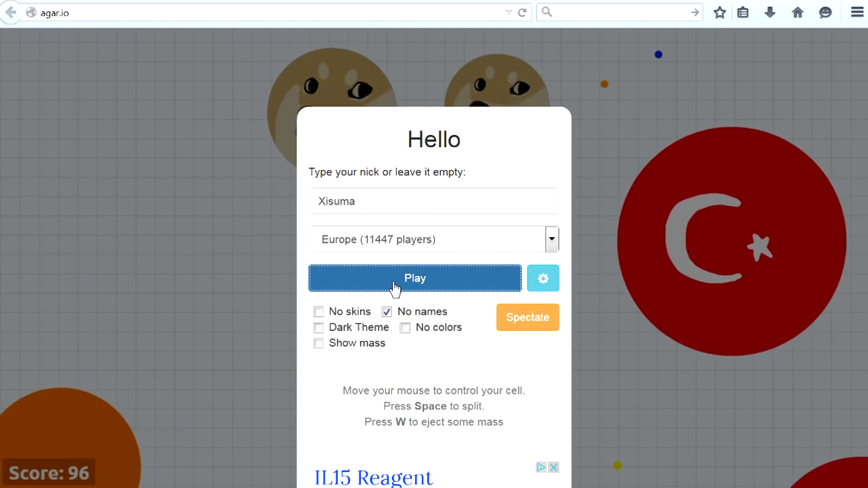
Step: Start a new round after being eaten and head toward food away from big cells
left_click(414, 278)
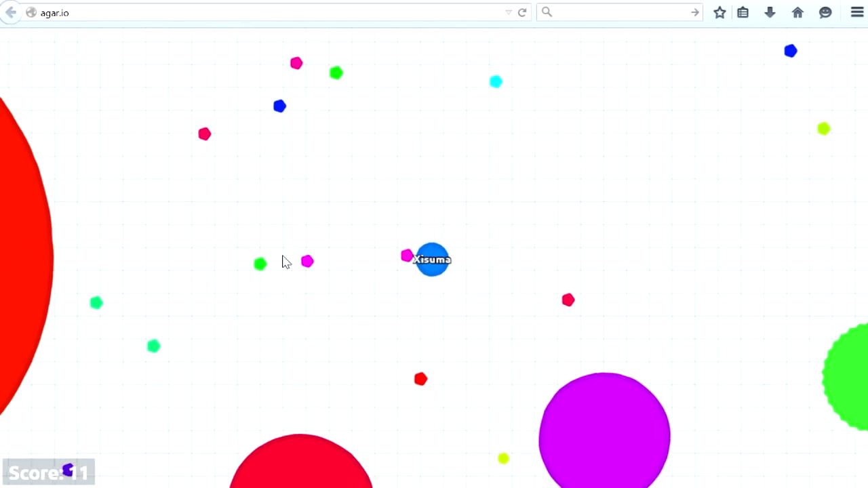
mouse_move(432, 223)
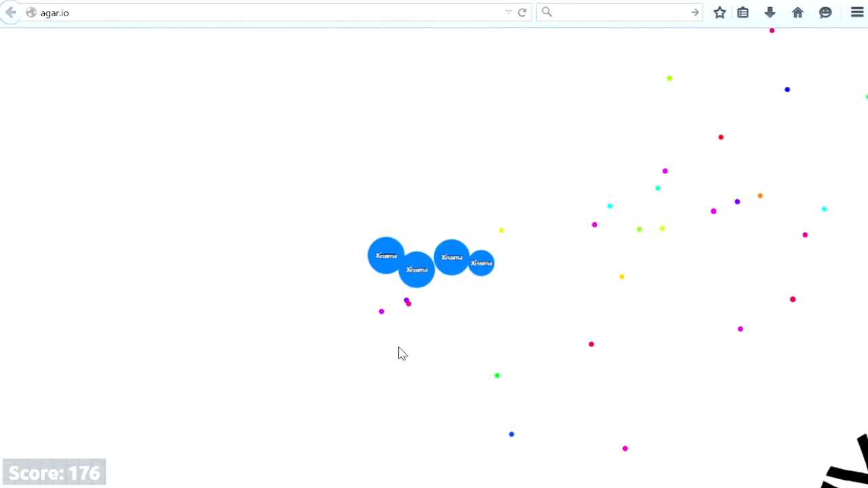
mouse_move(467, 388)
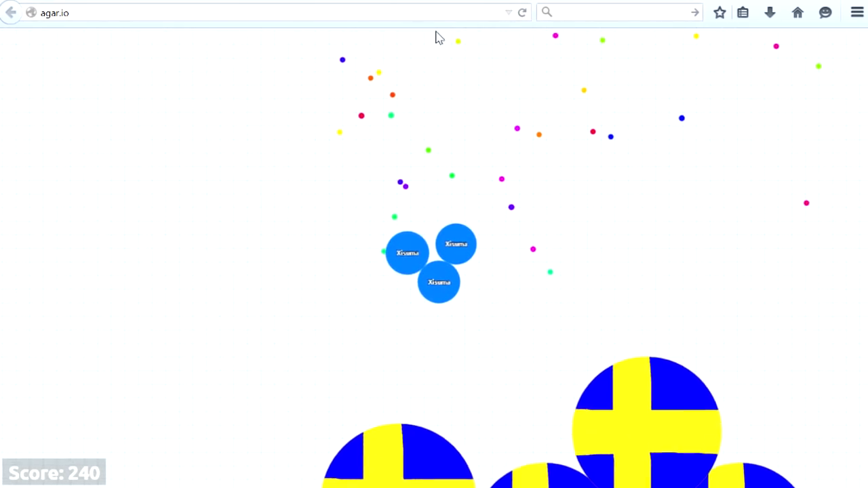
mouse_move(709, 103)
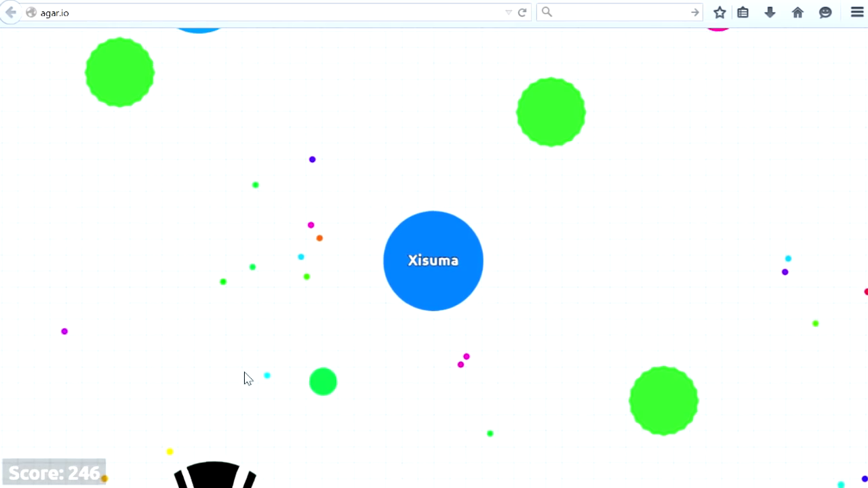
Step: Split the cell into several pieces amid larger players
key("space")
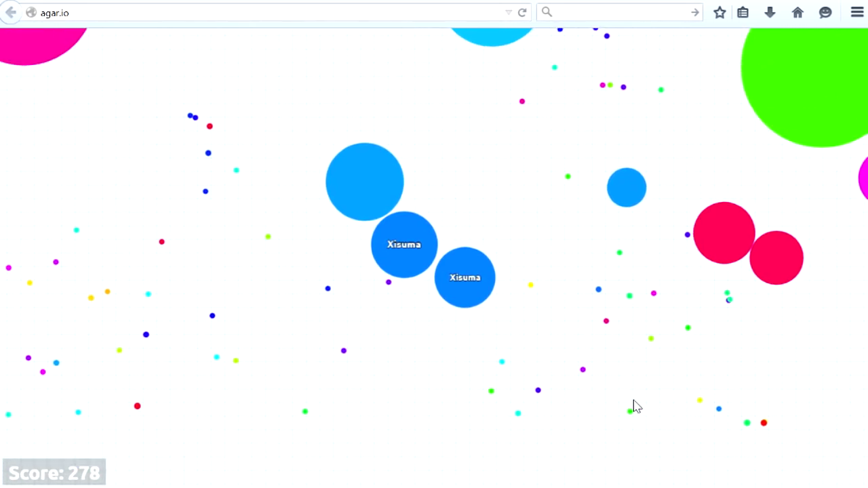
mouse_move(57, 319)
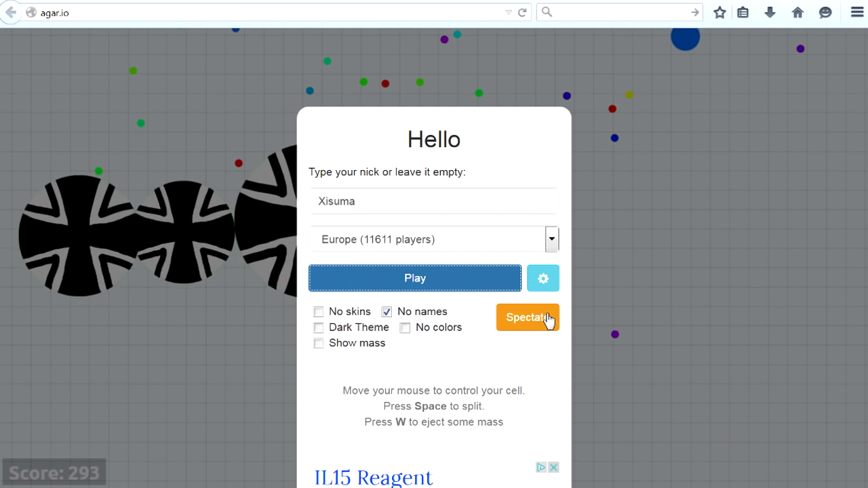
mouse_move(491, 284)
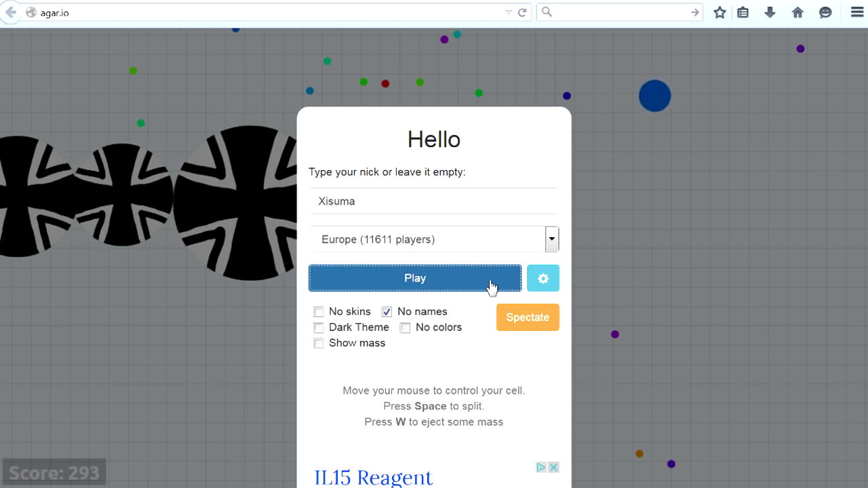
Step: Replay a round ending at score 93, then launch another round as Xisuma
left_click(415, 278)
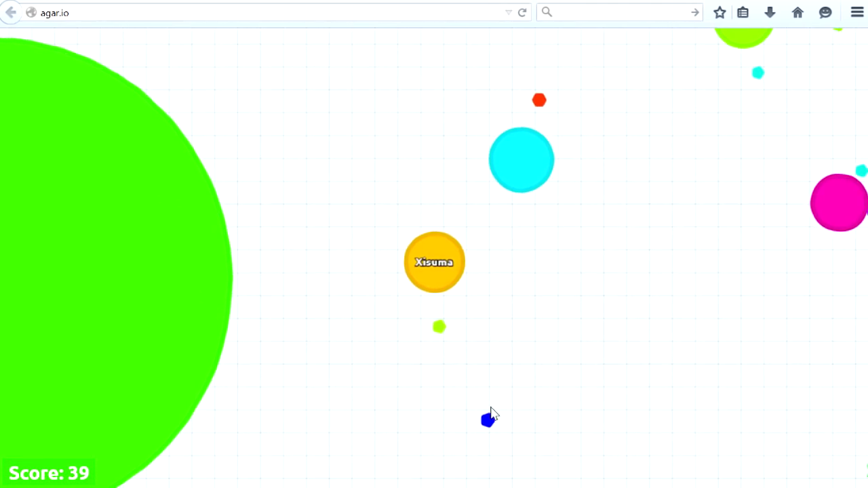
mouse_move(170, 356)
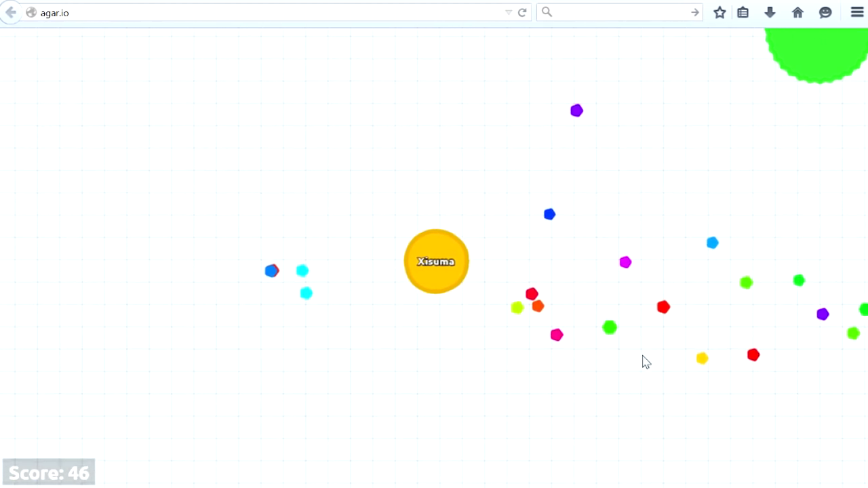
mouse_move(617, 275)
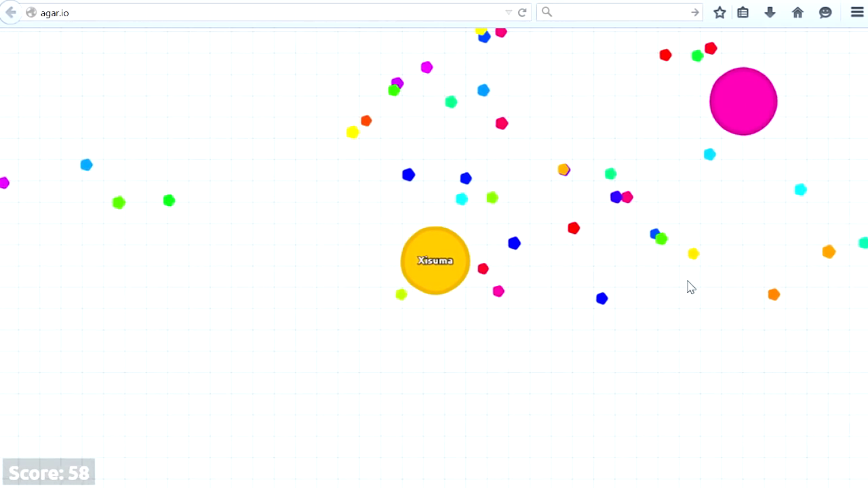
mouse_move(472, 187)
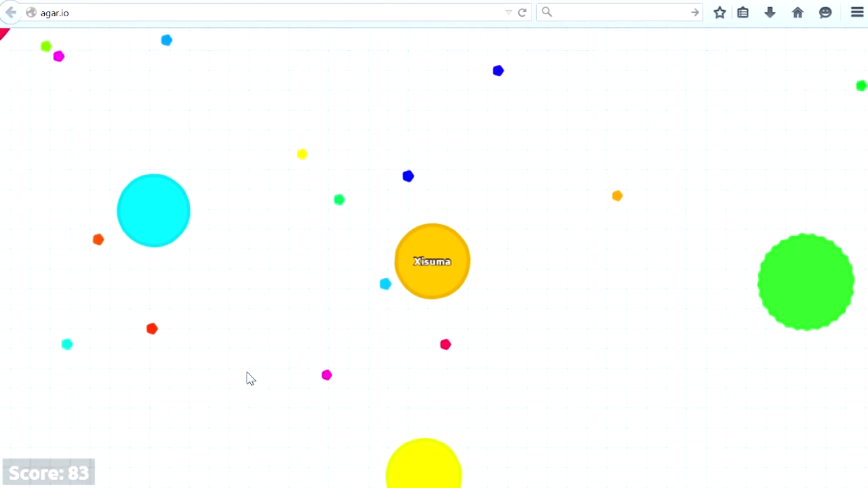
mouse_move(368, 74)
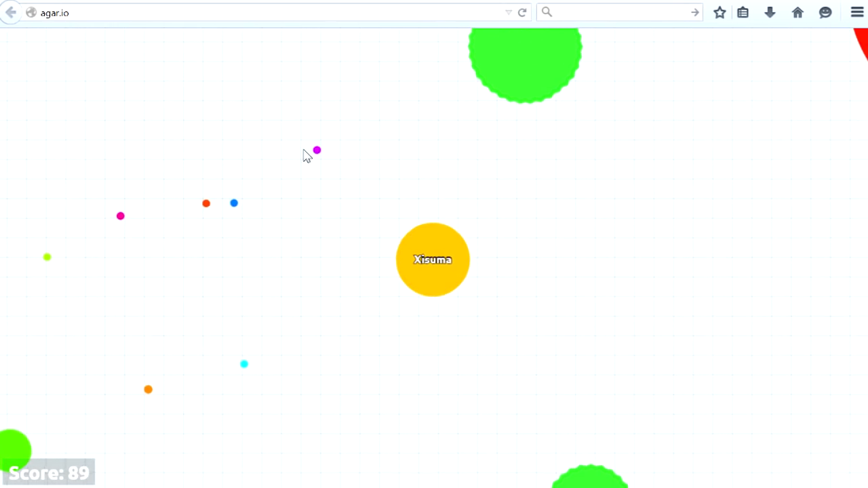
mouse_move(201, 323)
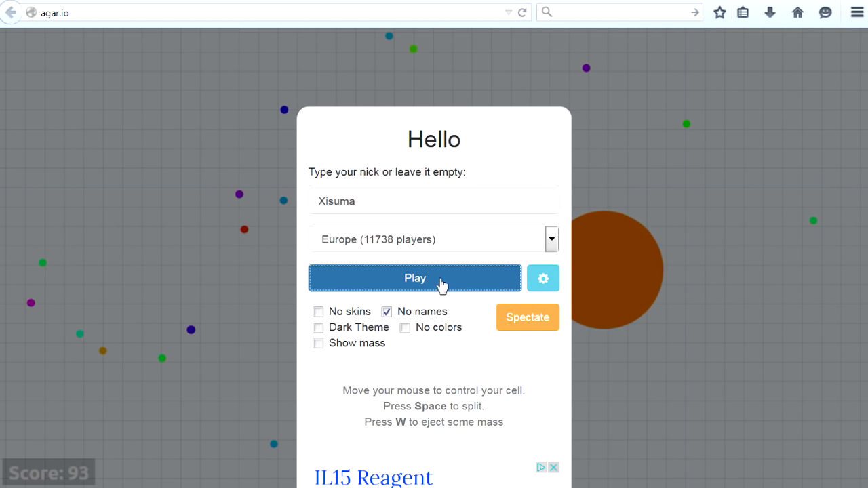
left_click(415, 278)
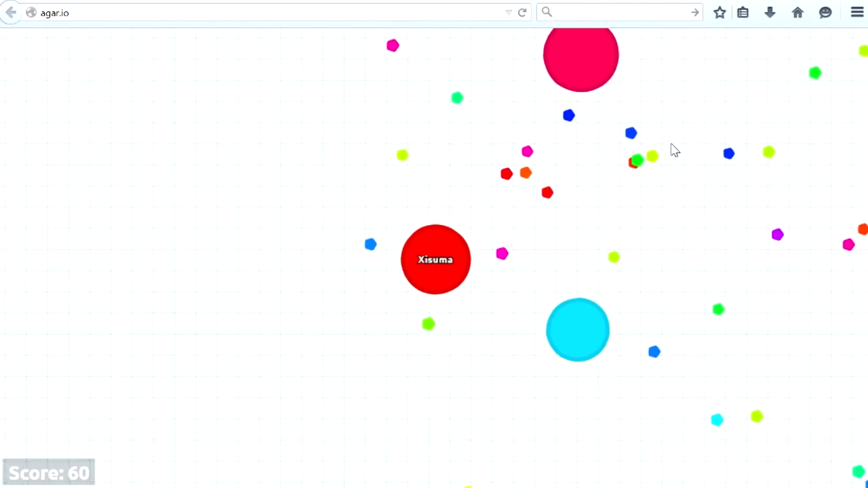
mouse_move(743, 439)
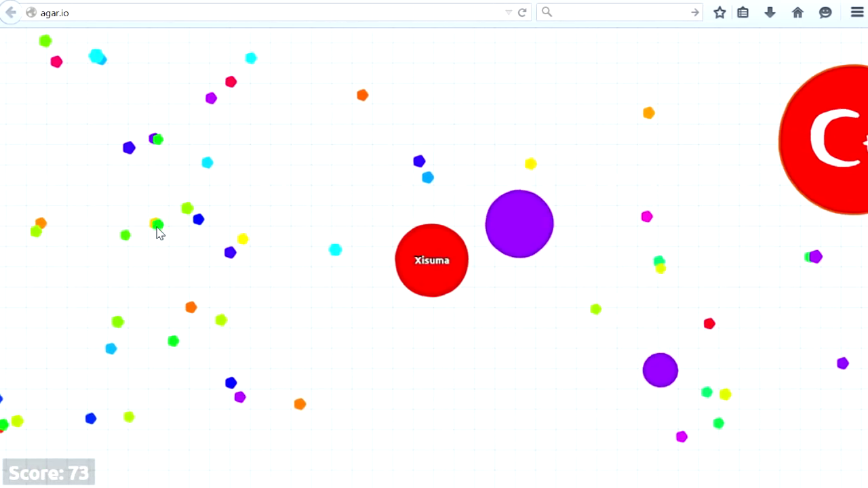
mouse_move(190, 221)
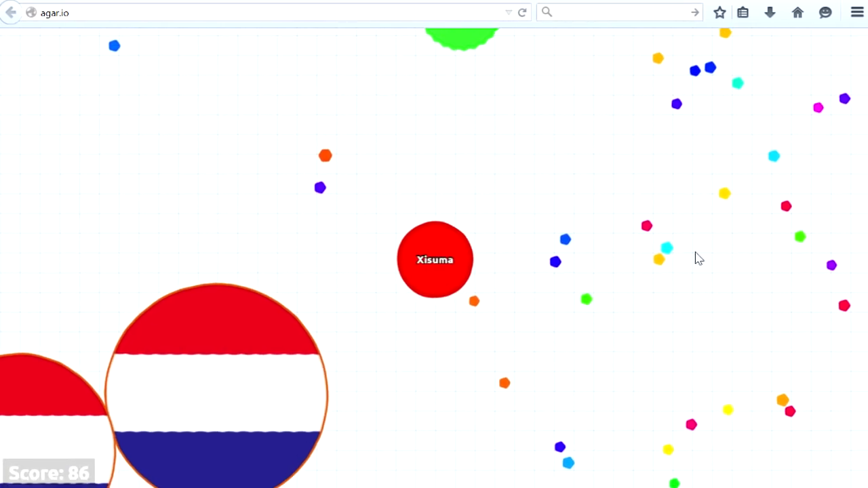
mouse_move(260, 415)
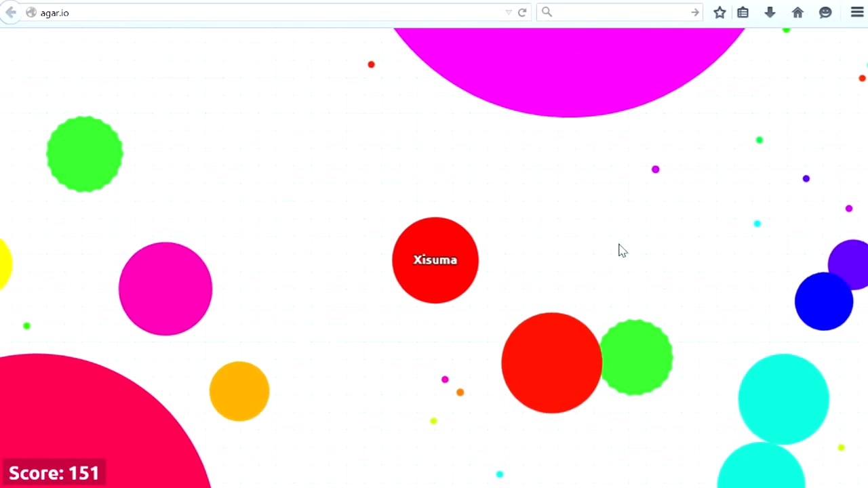
mouse_move(481, 433)
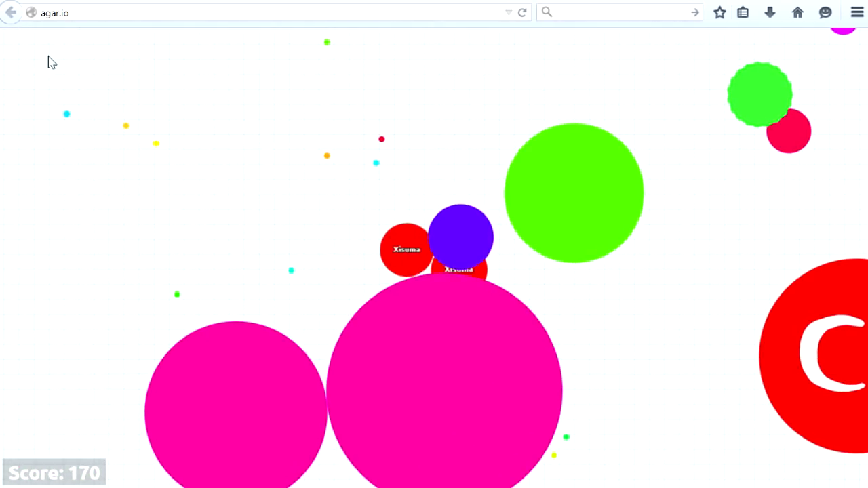
mouse_move(97, 188)
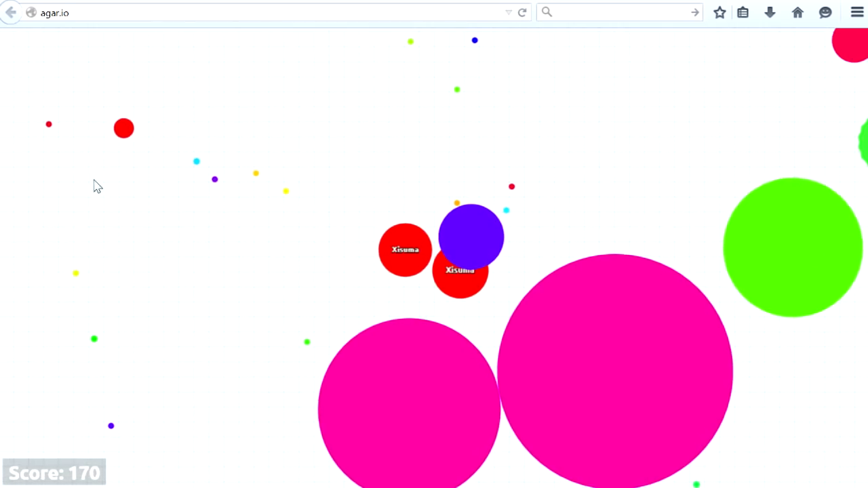